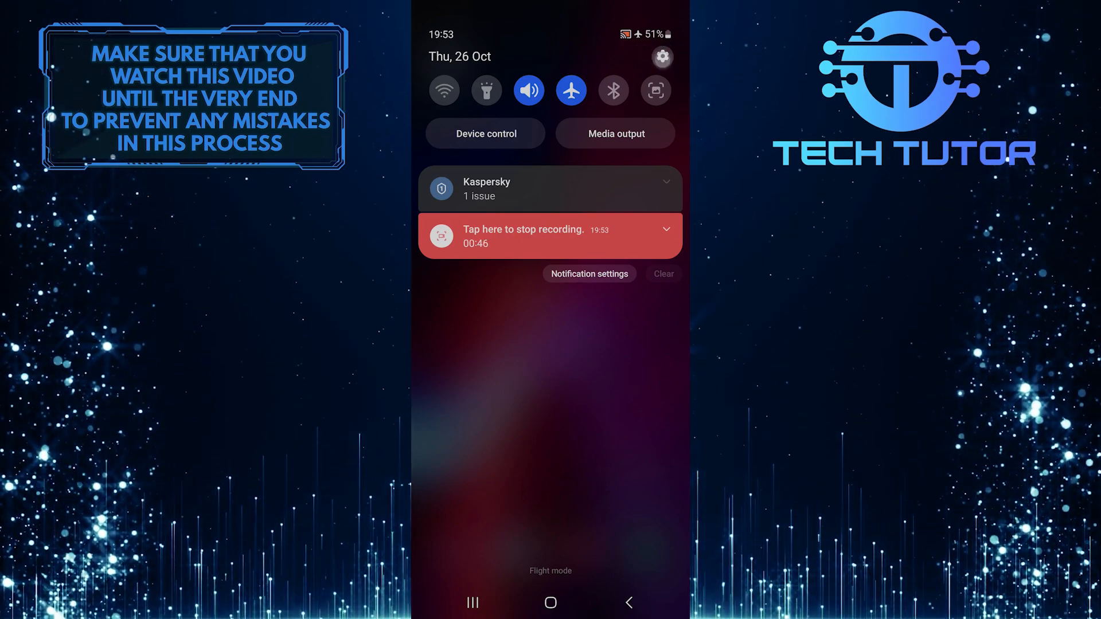
Reach the Volume page via Settings > Sounds and vibration from the quick panel
{"action": "left_click", "coordinate": [660, 57]}
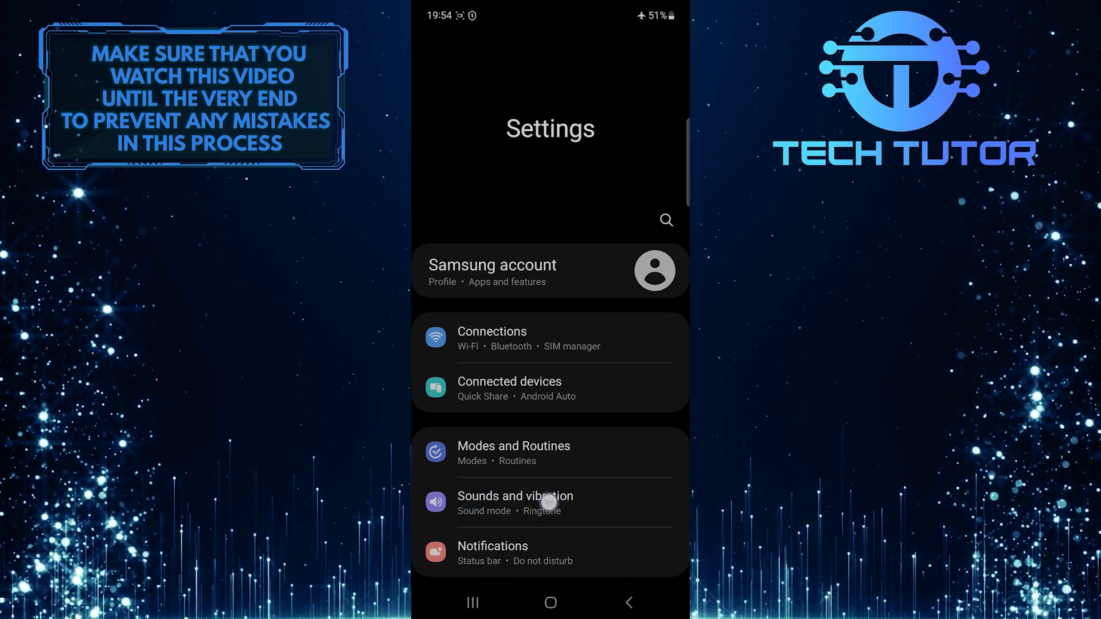
{"action": "left_click", "coordinate": [515, 502]}
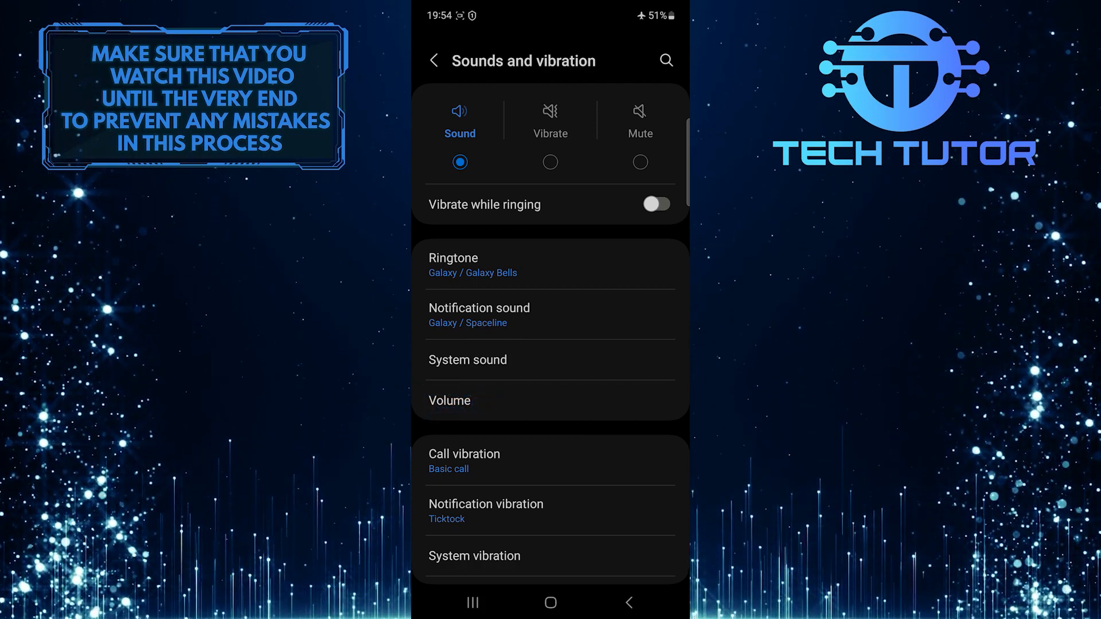
{"action": "left_click", "coordinate": [450, 400]}
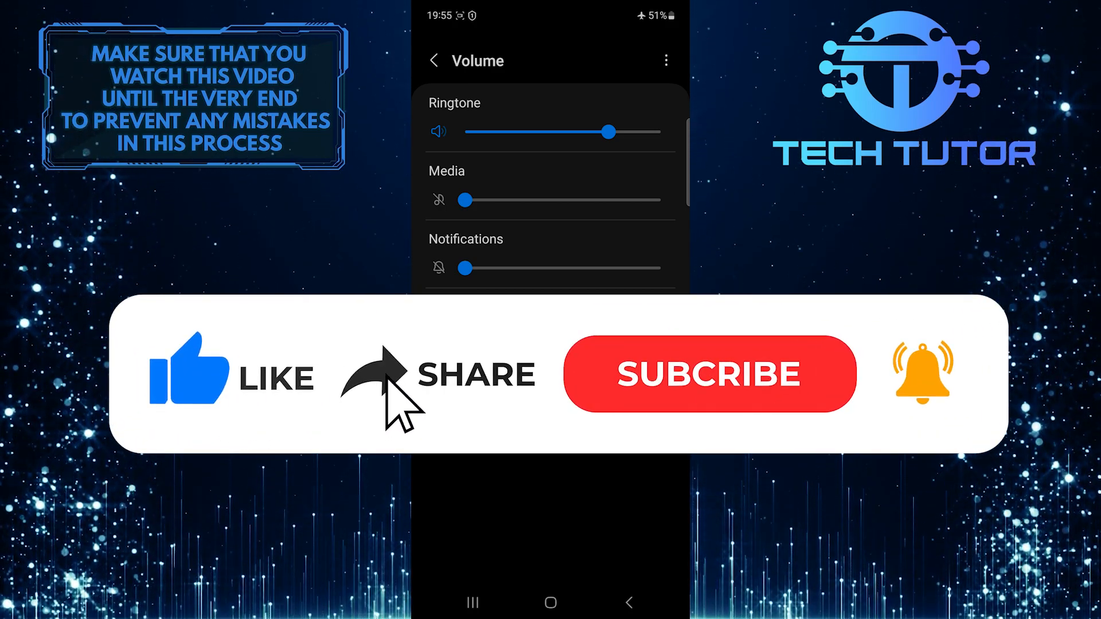
{"action": "left_click", "coordinate": [709, 373]}
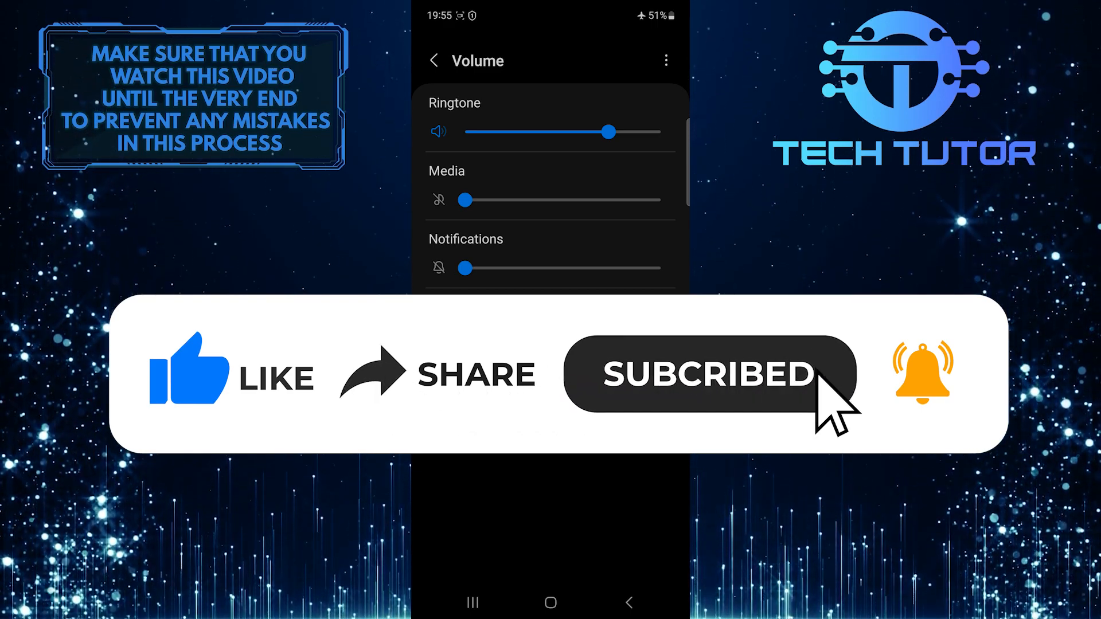